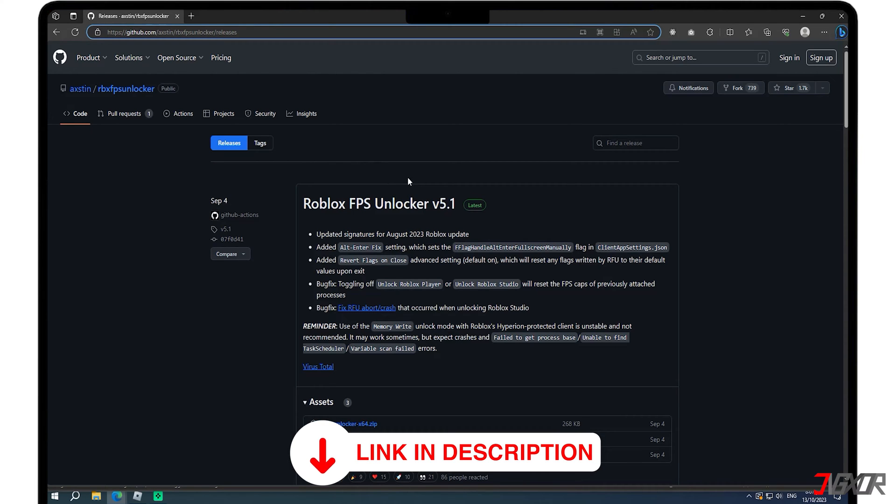
# Download rbxfpsunlocker-x64.zip from the v5.1 release assets on GitHub
pyautogui.scroll(-3)
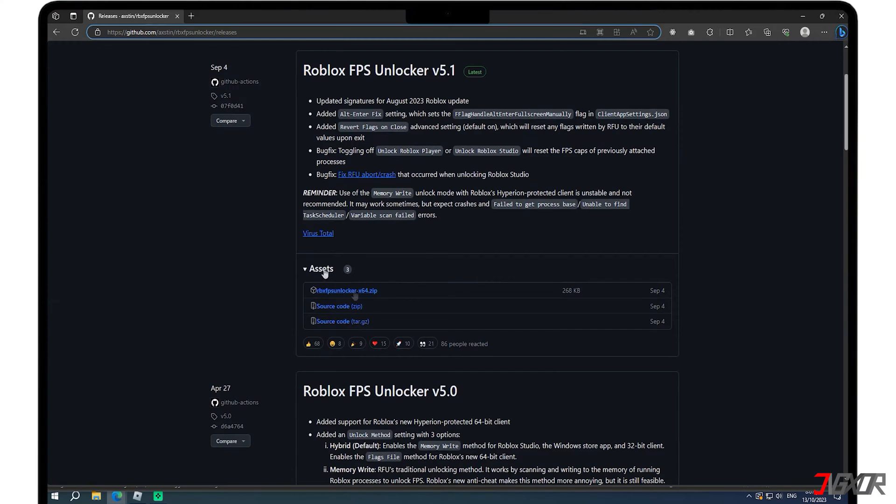
pyautogui.moveTo(347, 290)
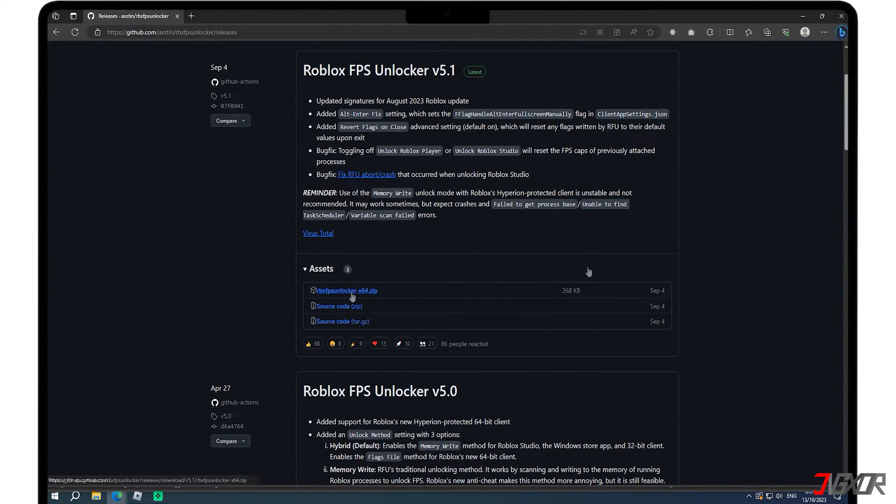
pyautogui.click(347, 290)
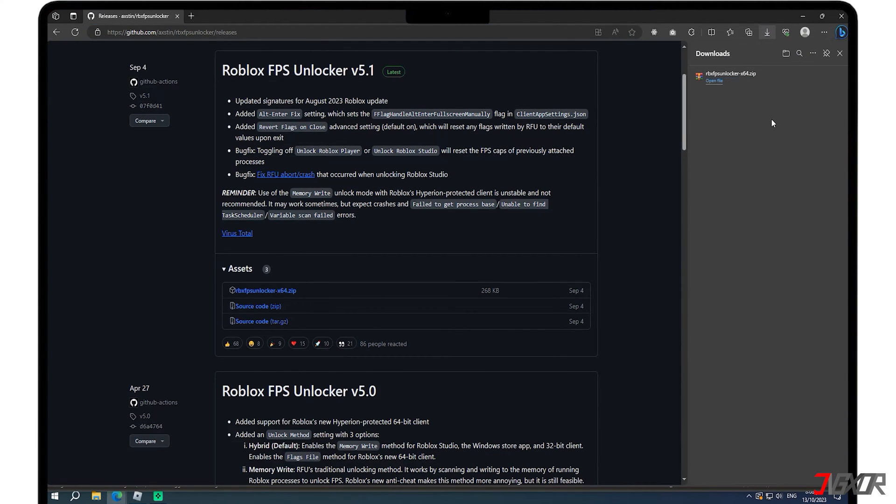
pyautogui.moveTo(703, 90)
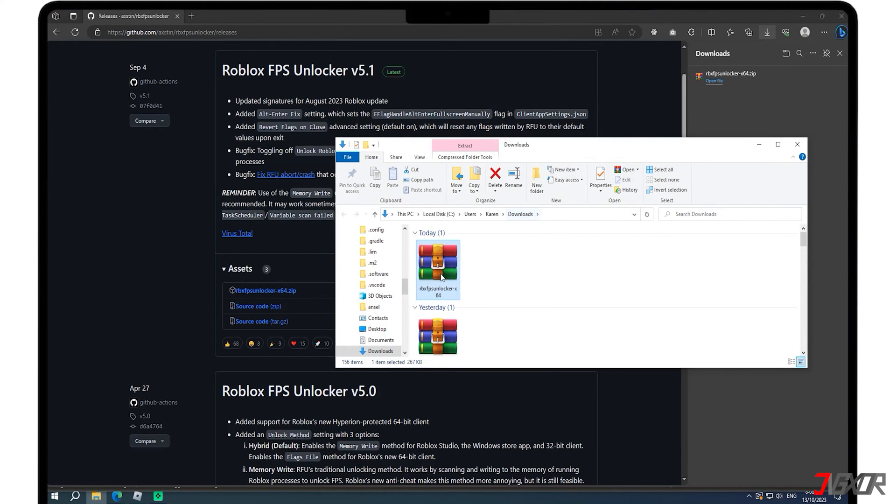
# Open the downloaded rbxfpsunlocker-x64.zip from the Downloads folder in WinRAR
pyautogui.doubleClick(437, 264)
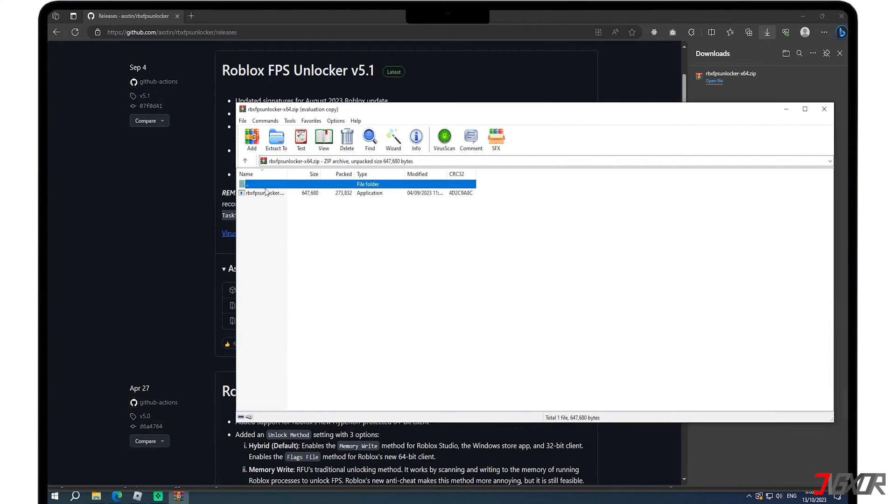
# Run rbxfpsunlocker.exe straight from the archive and acknowledge its FPS-setting notice
pyautogui.click(263, 193)
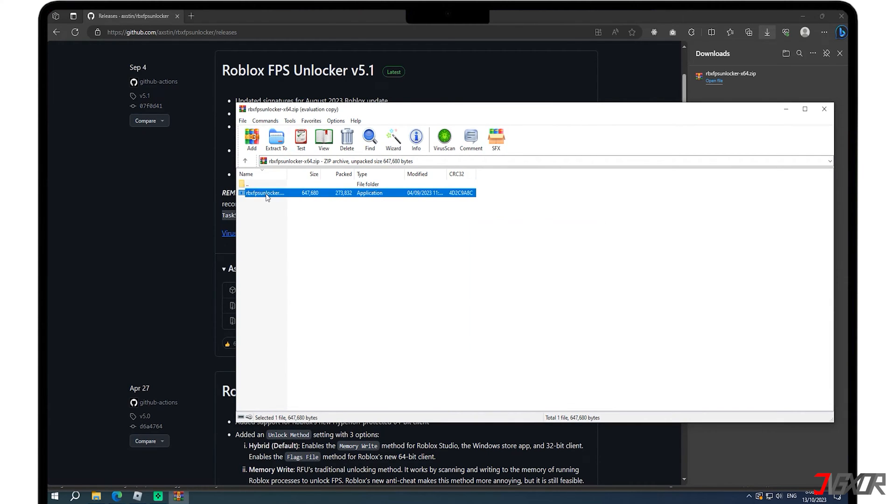
pyautogui.doubleClick(263, 193)
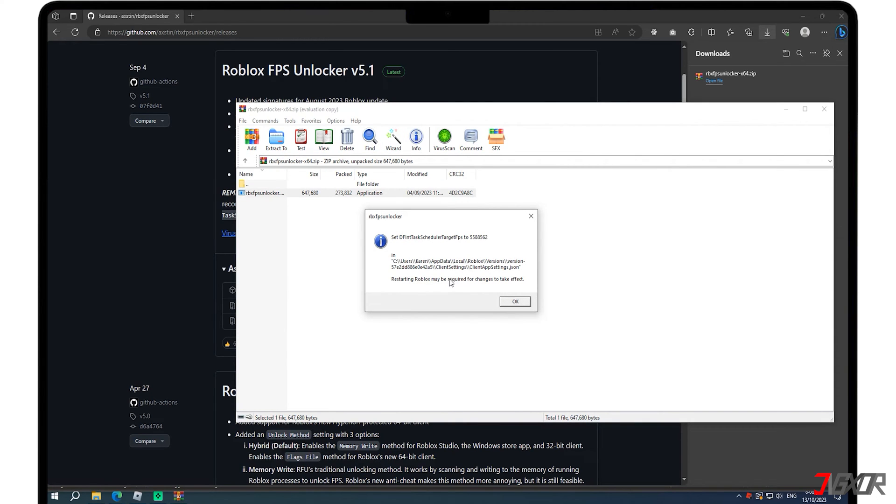
pyautogui.click(513, 301)
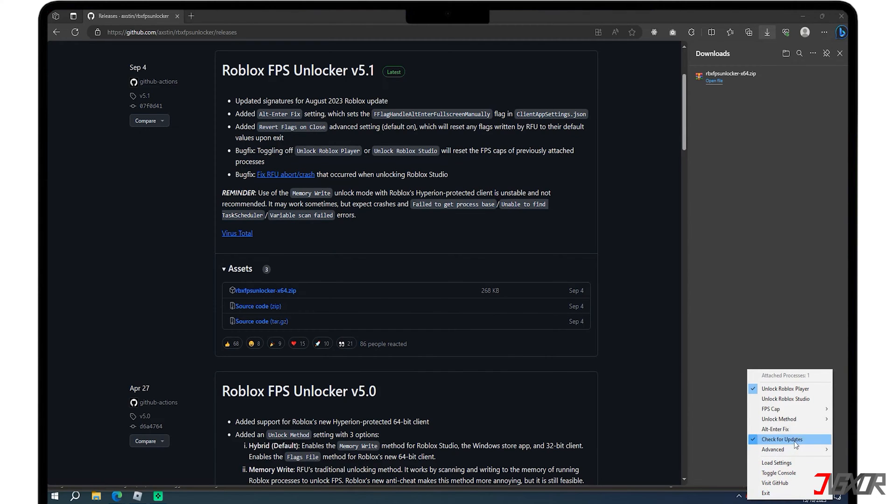
pyautogui.moveTo(771, 409)
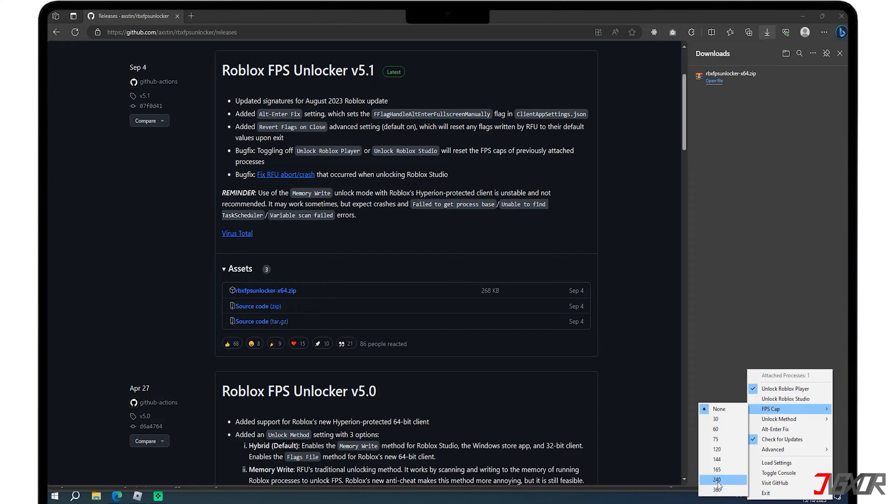
# Set the FPS cap to 144 from the tray menu and dismiss the confirmation
pyautogui.click(715, 449)
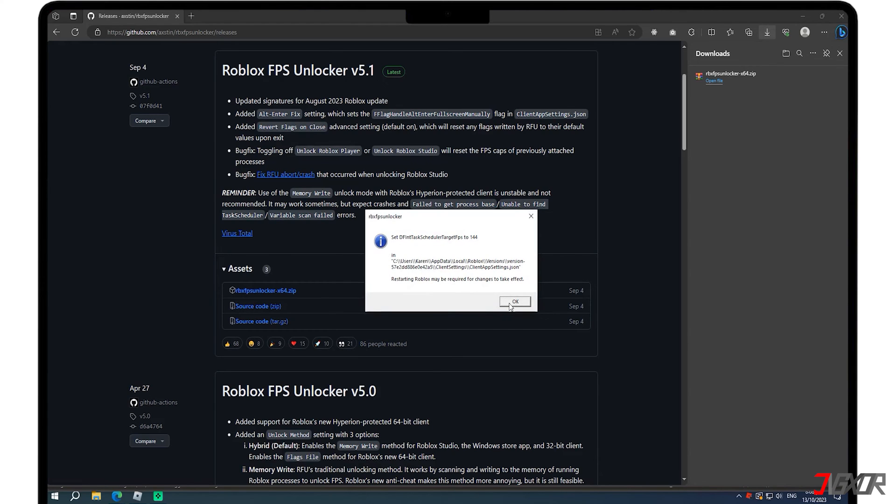
pyautogui.moveTo(449, 287)
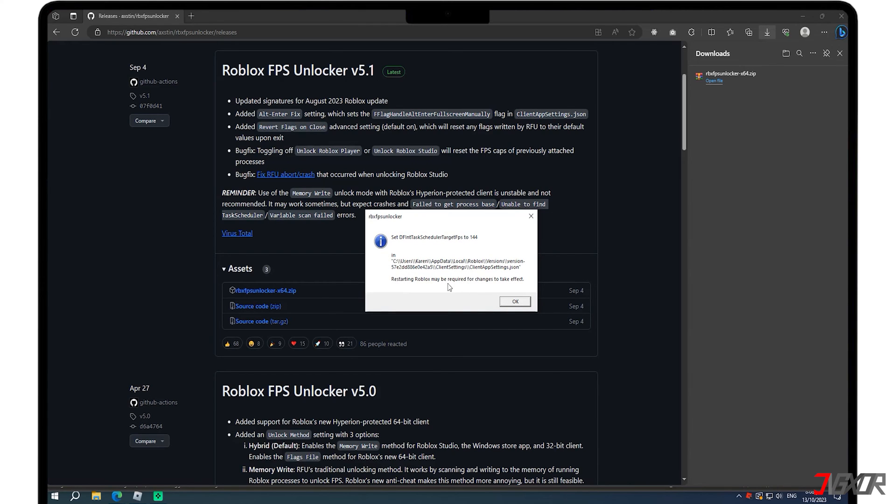
pyautogui.click(513, 300)
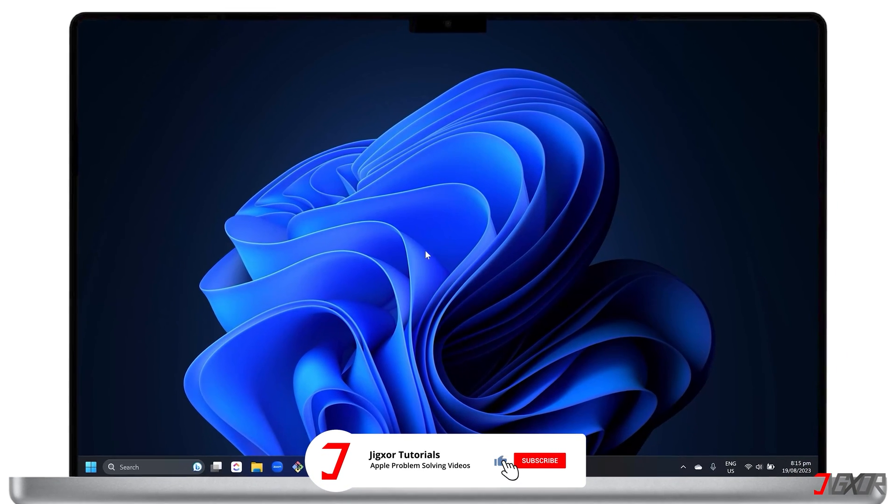
pyautogui.click(538, 460)
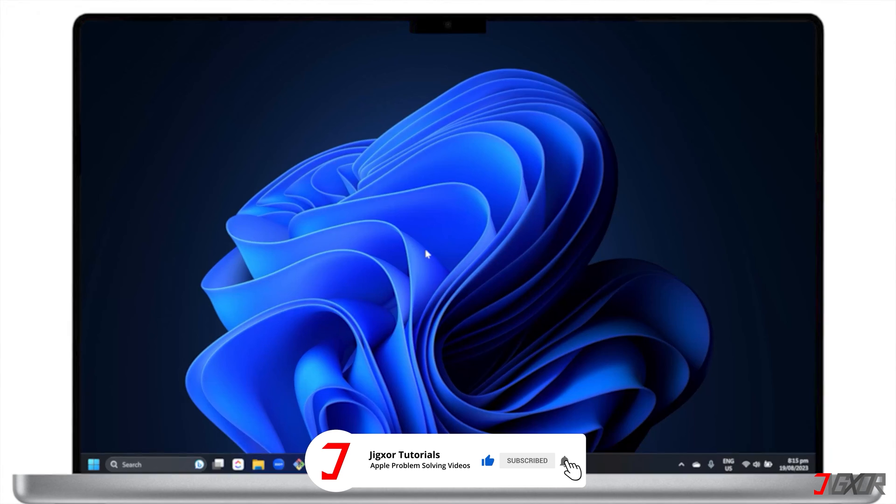